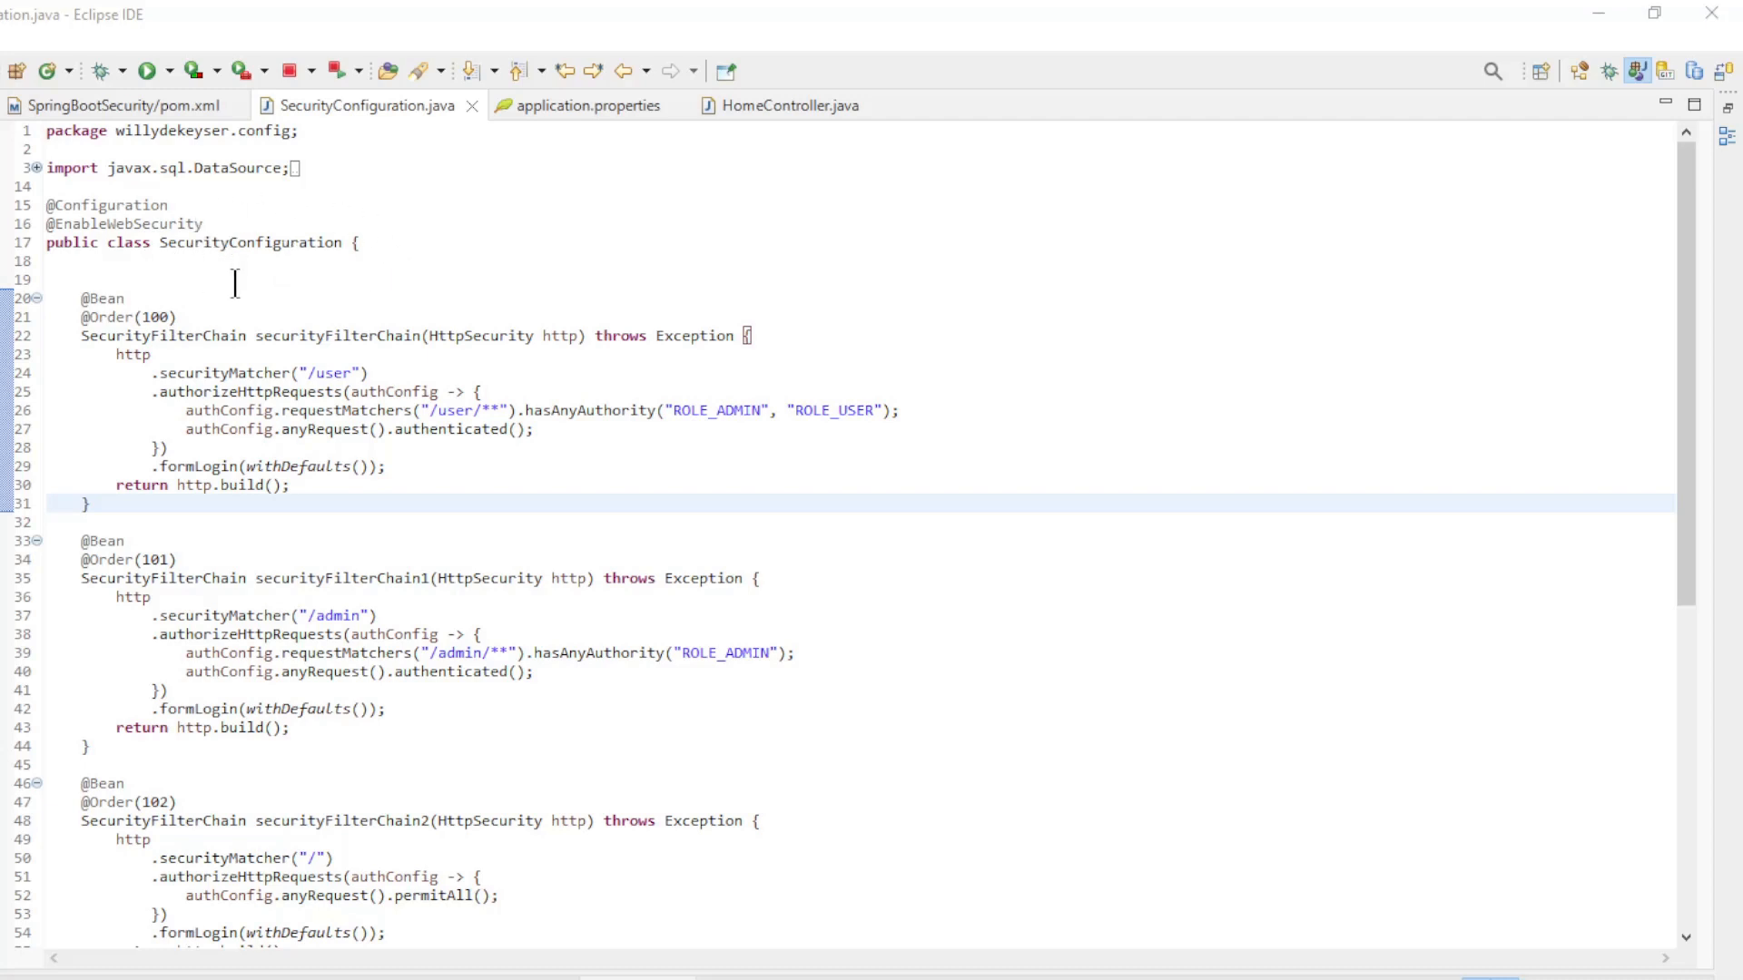
Step: Scroll through SecurityConfiguration.java and highlight the /admin security matcher
{"action": "scroll", "scroll_direction": "down", "scroll_amount": 3}
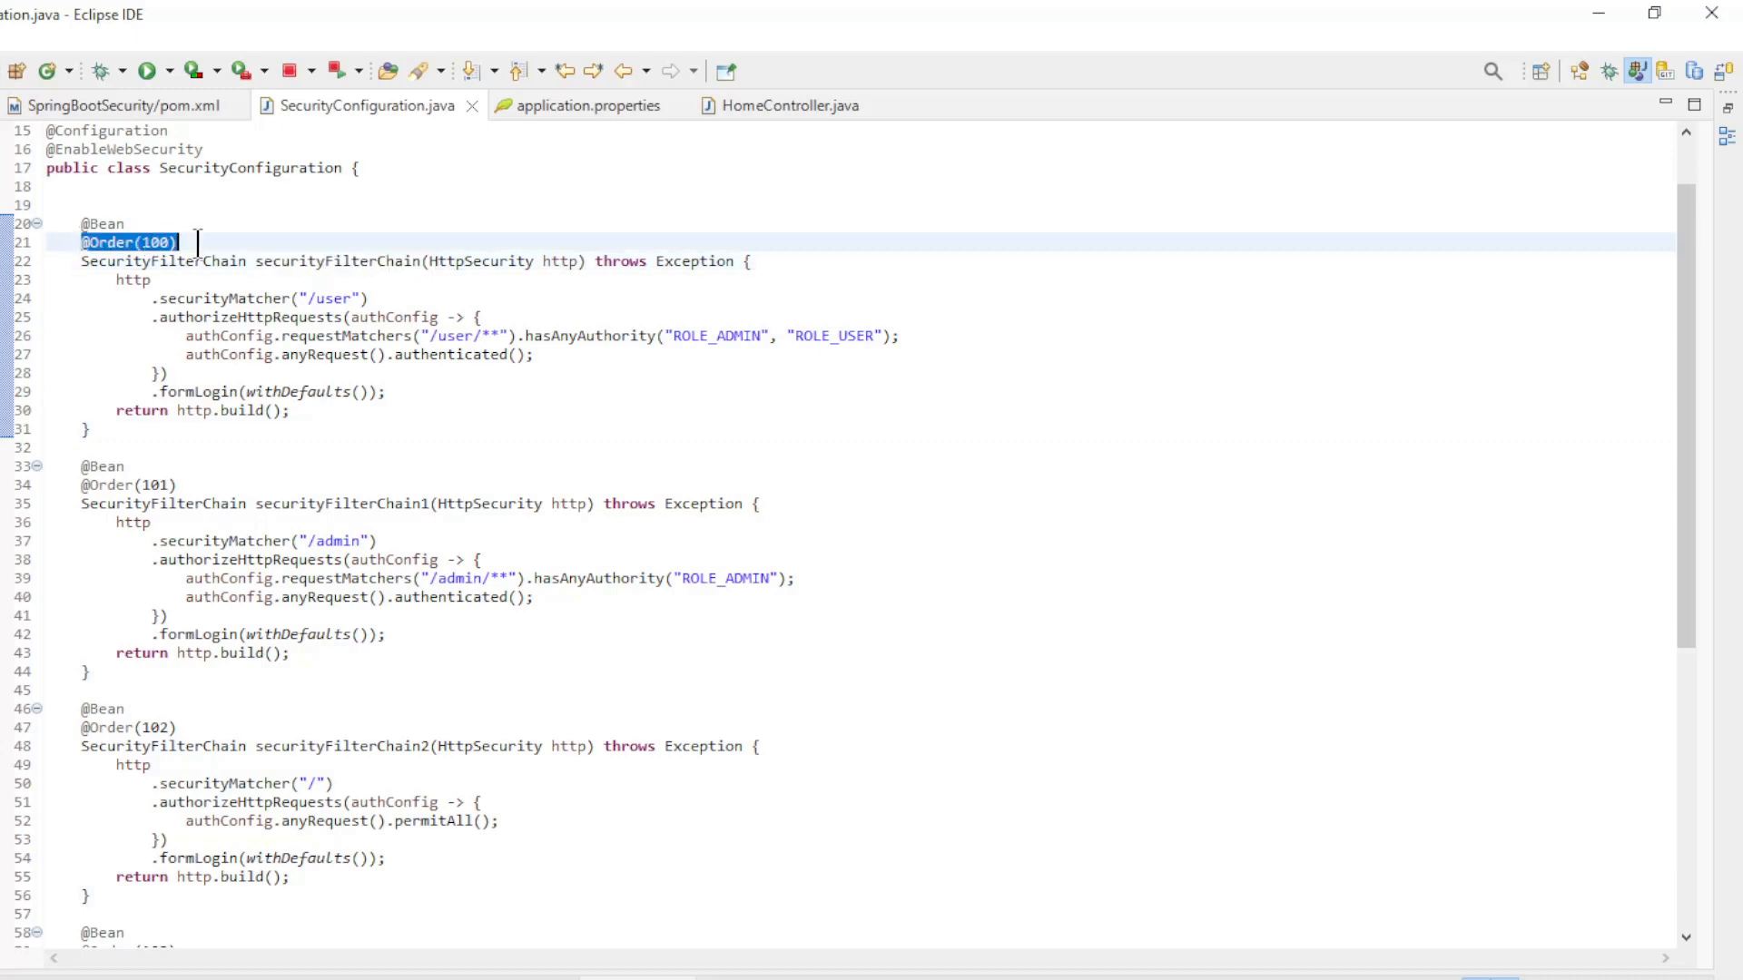
{"action": "scroll", "scroll_direction": "up", "scroll_amount": 3}
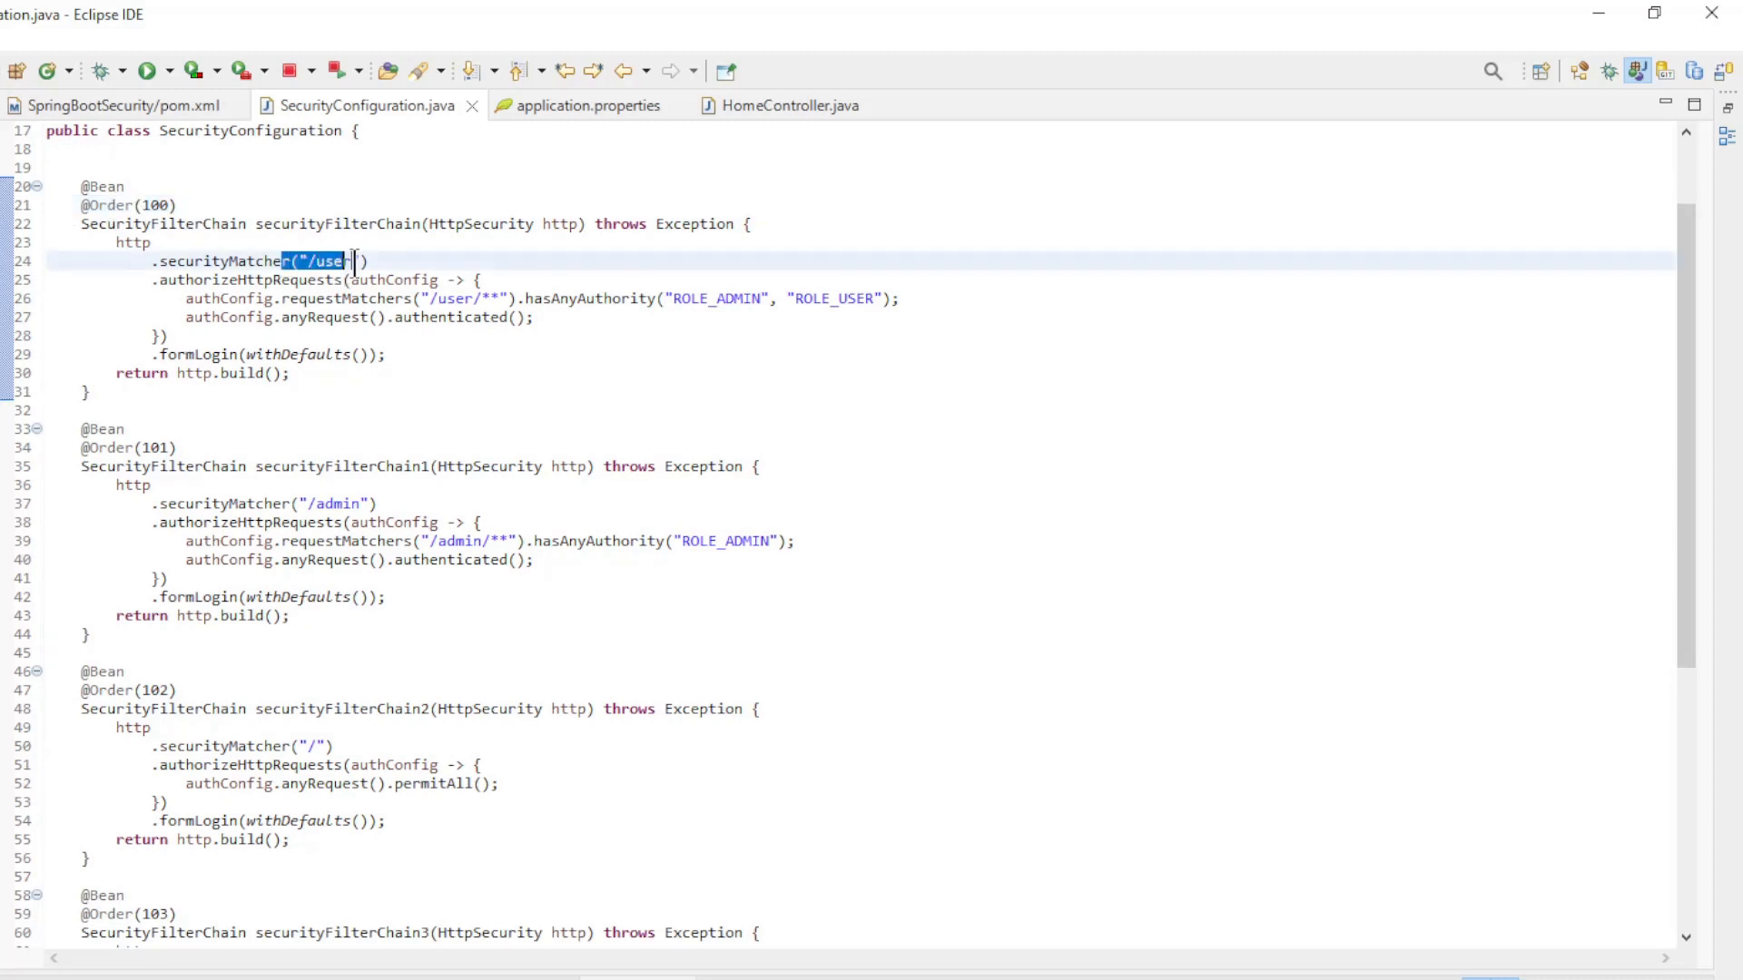
{"action": "mouse_move", "coordinate": [395, 298]}
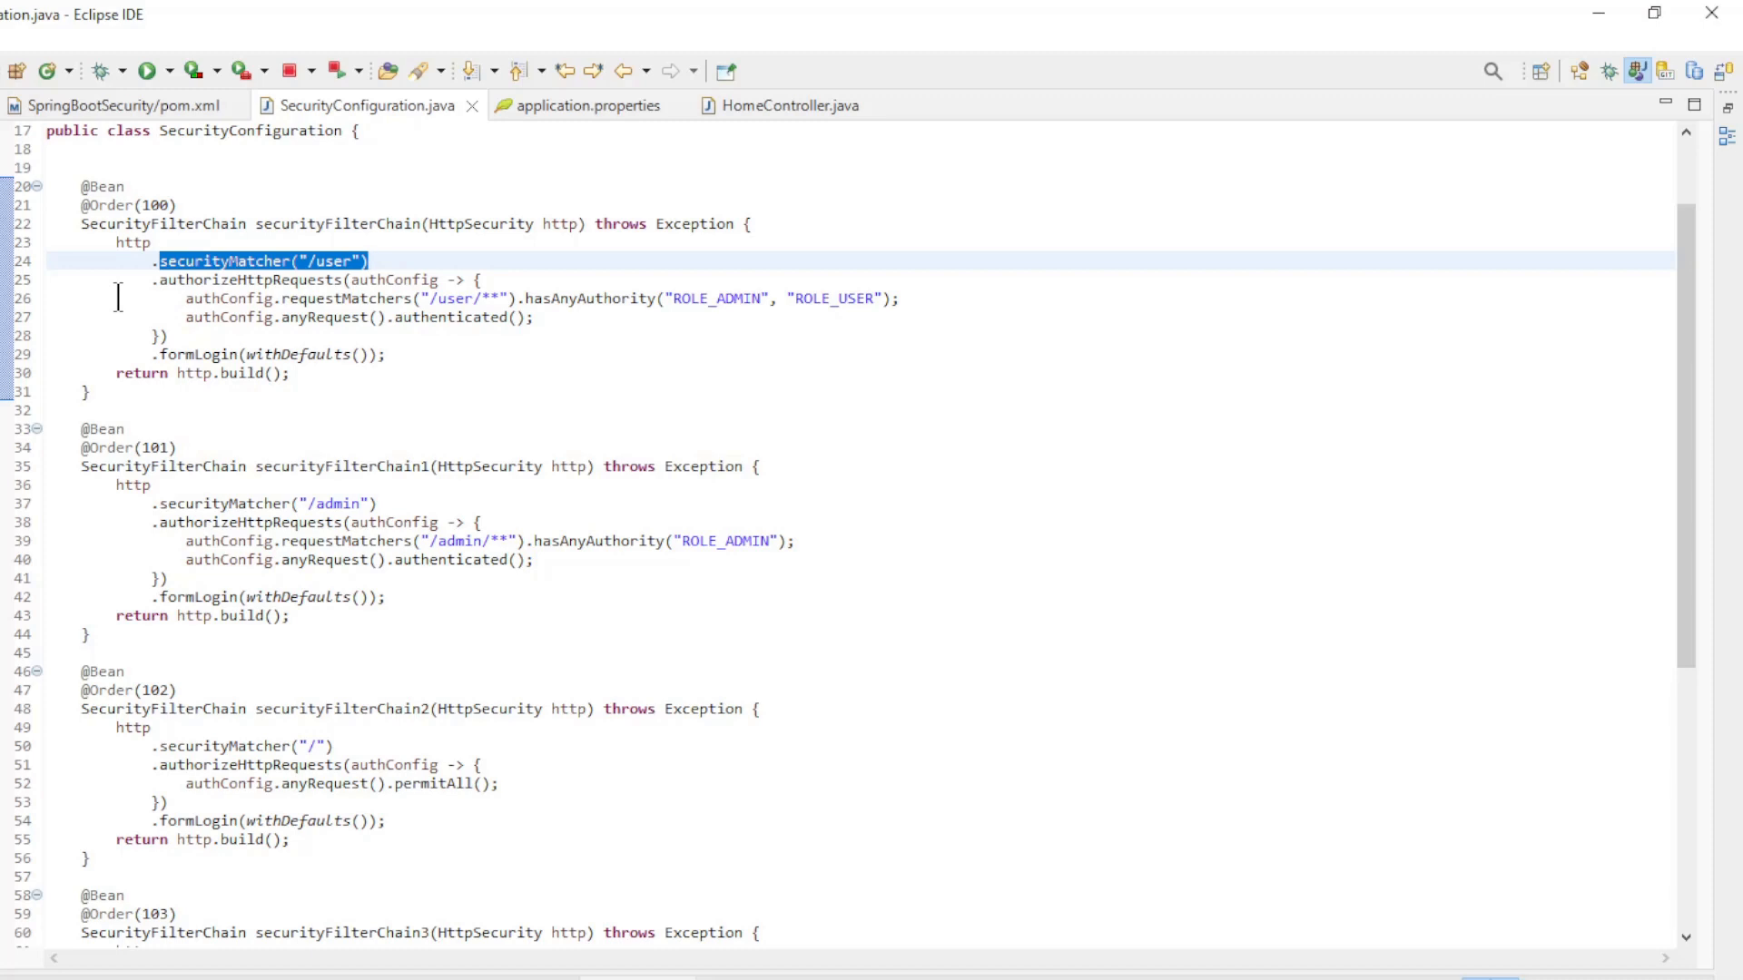
{"action": "scroll", "scroll_direction": "down", "scroll_amount": 3}
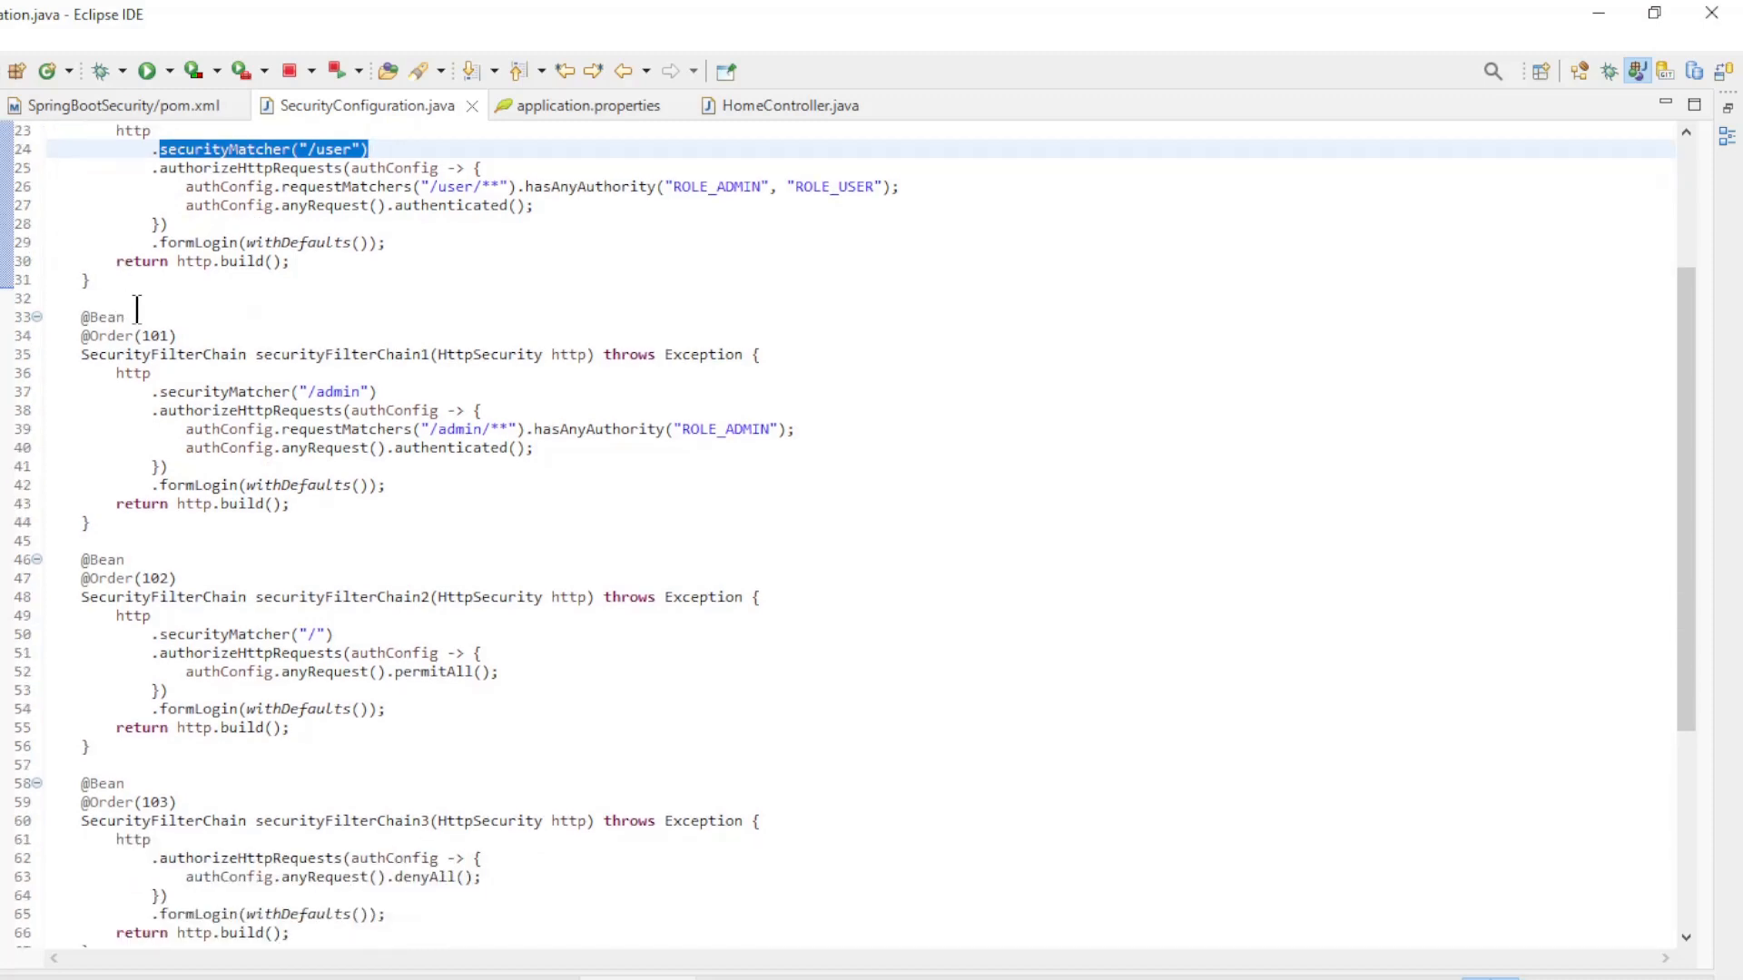
{"action": "double_click", "coordinate": [133, 335]}
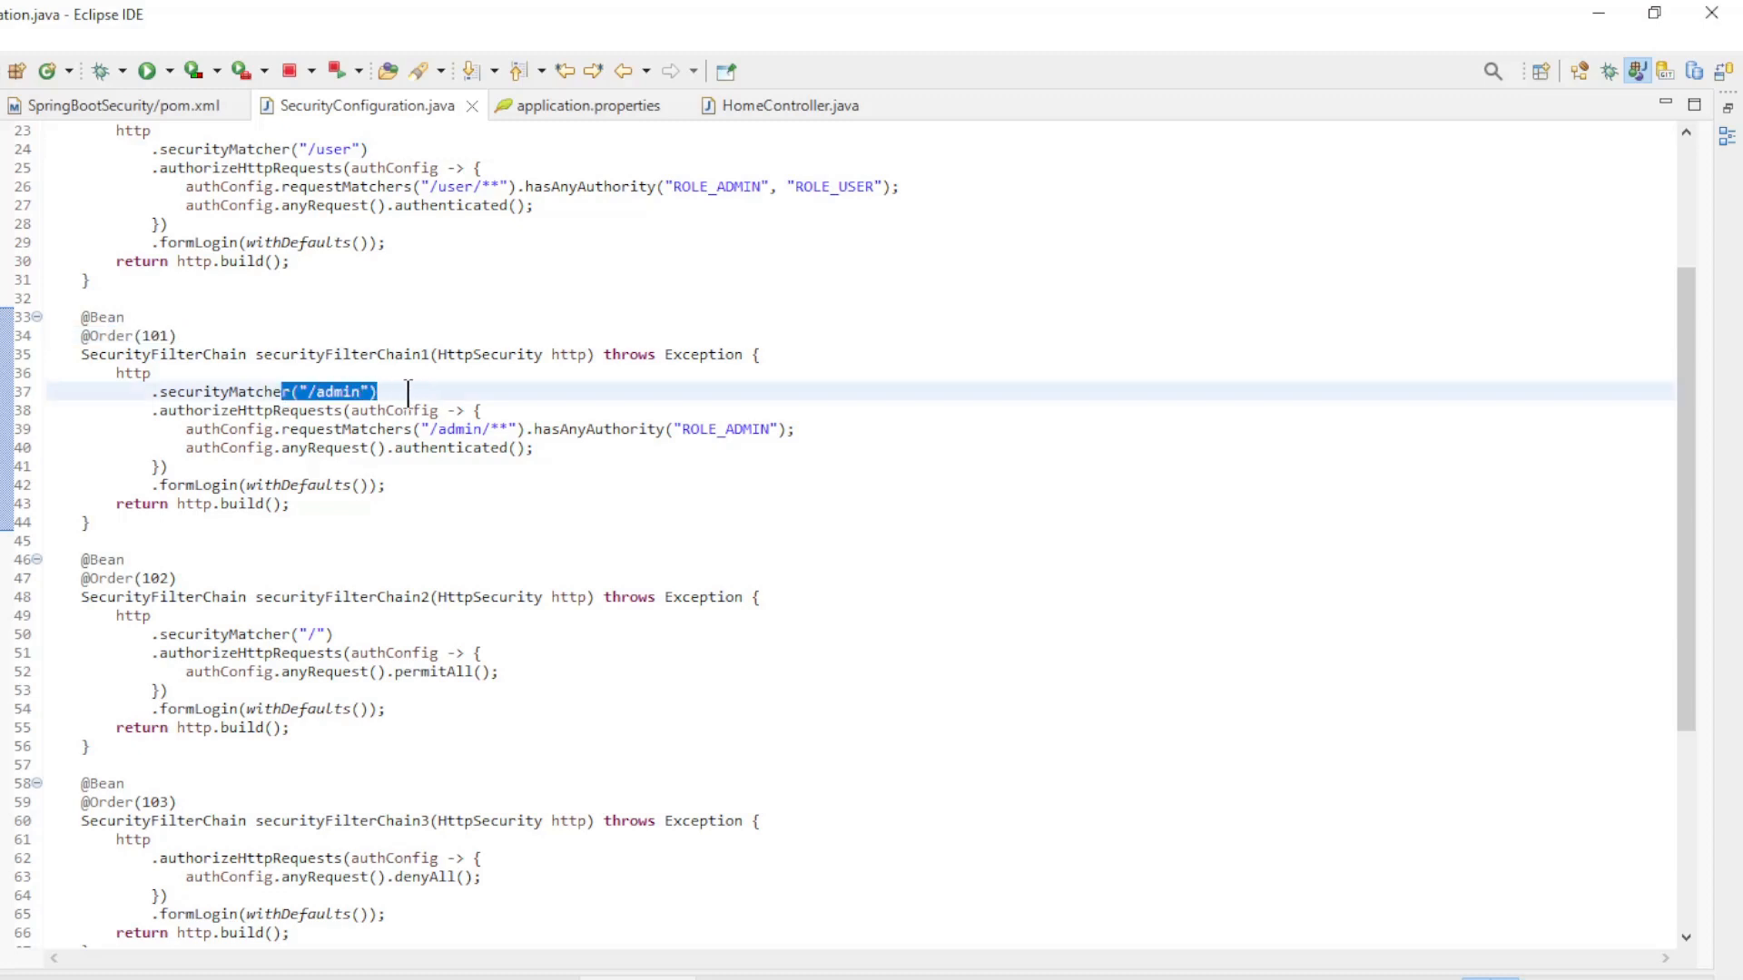
{"action": "scroll", "scroll_direction": "down", "scroll_amount": 3}
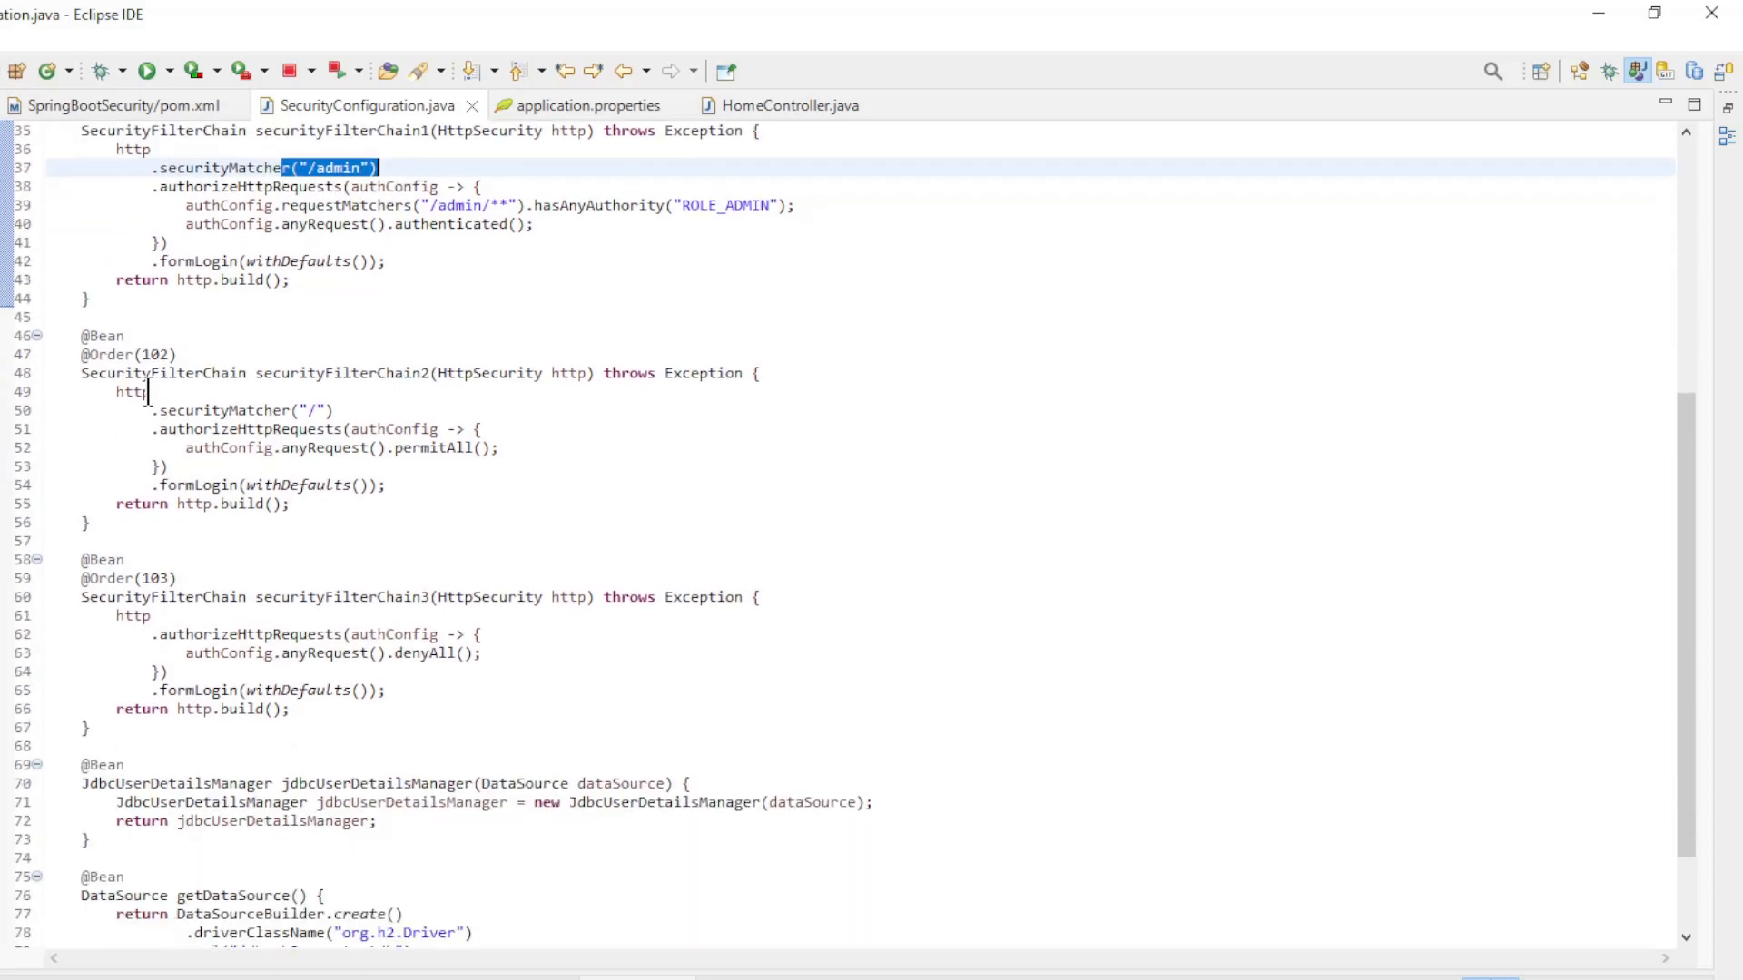
{"action": "left_click", "coordinate": [100, 355]}
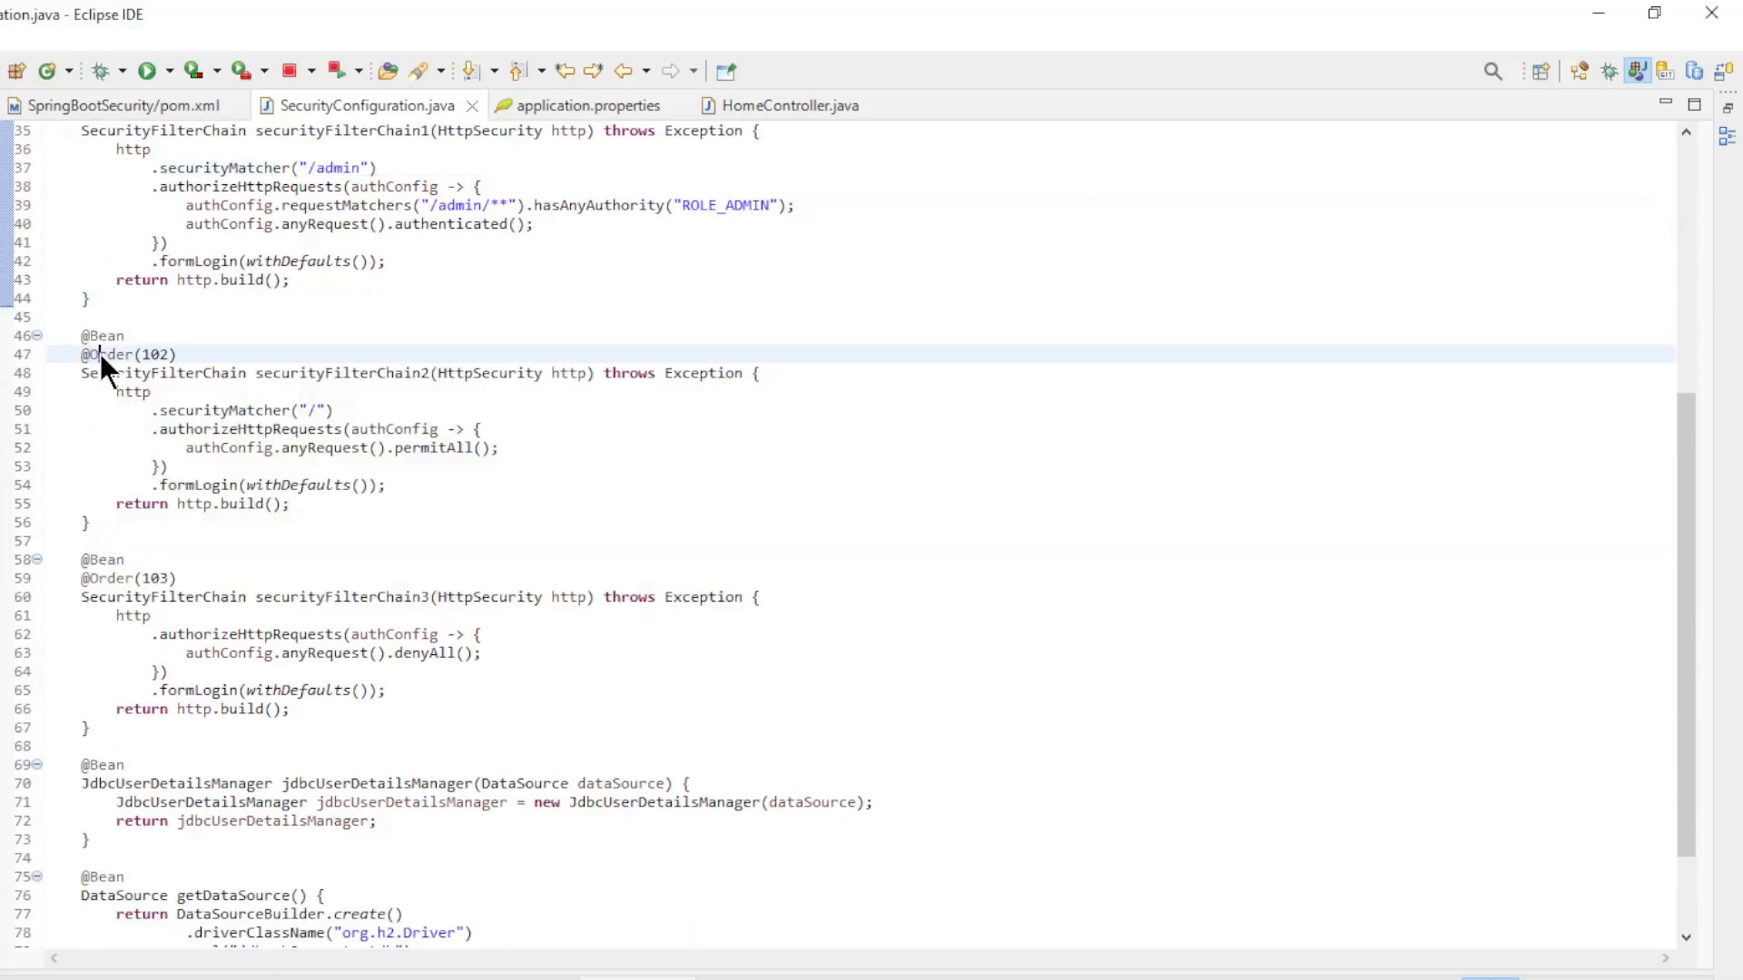
{"action": "double_click", "coordinate": [259, 410]}
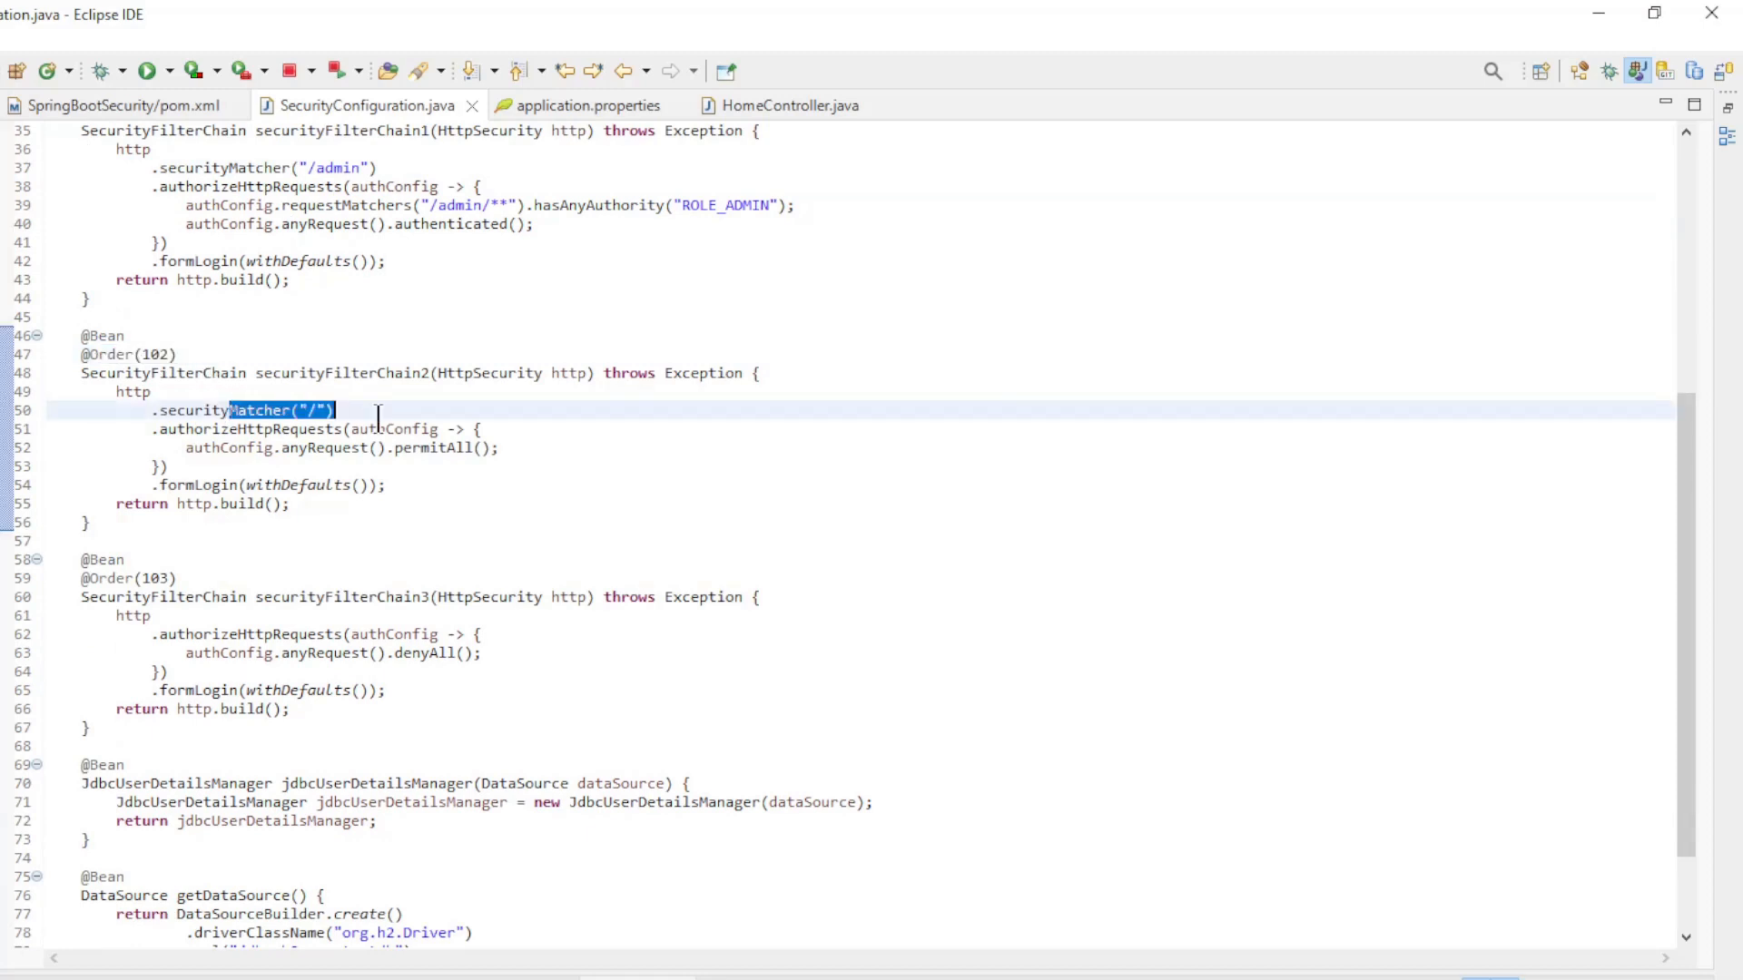
{"action": "scroll", "scroll_direction": "down", "scroll_amount": 3}
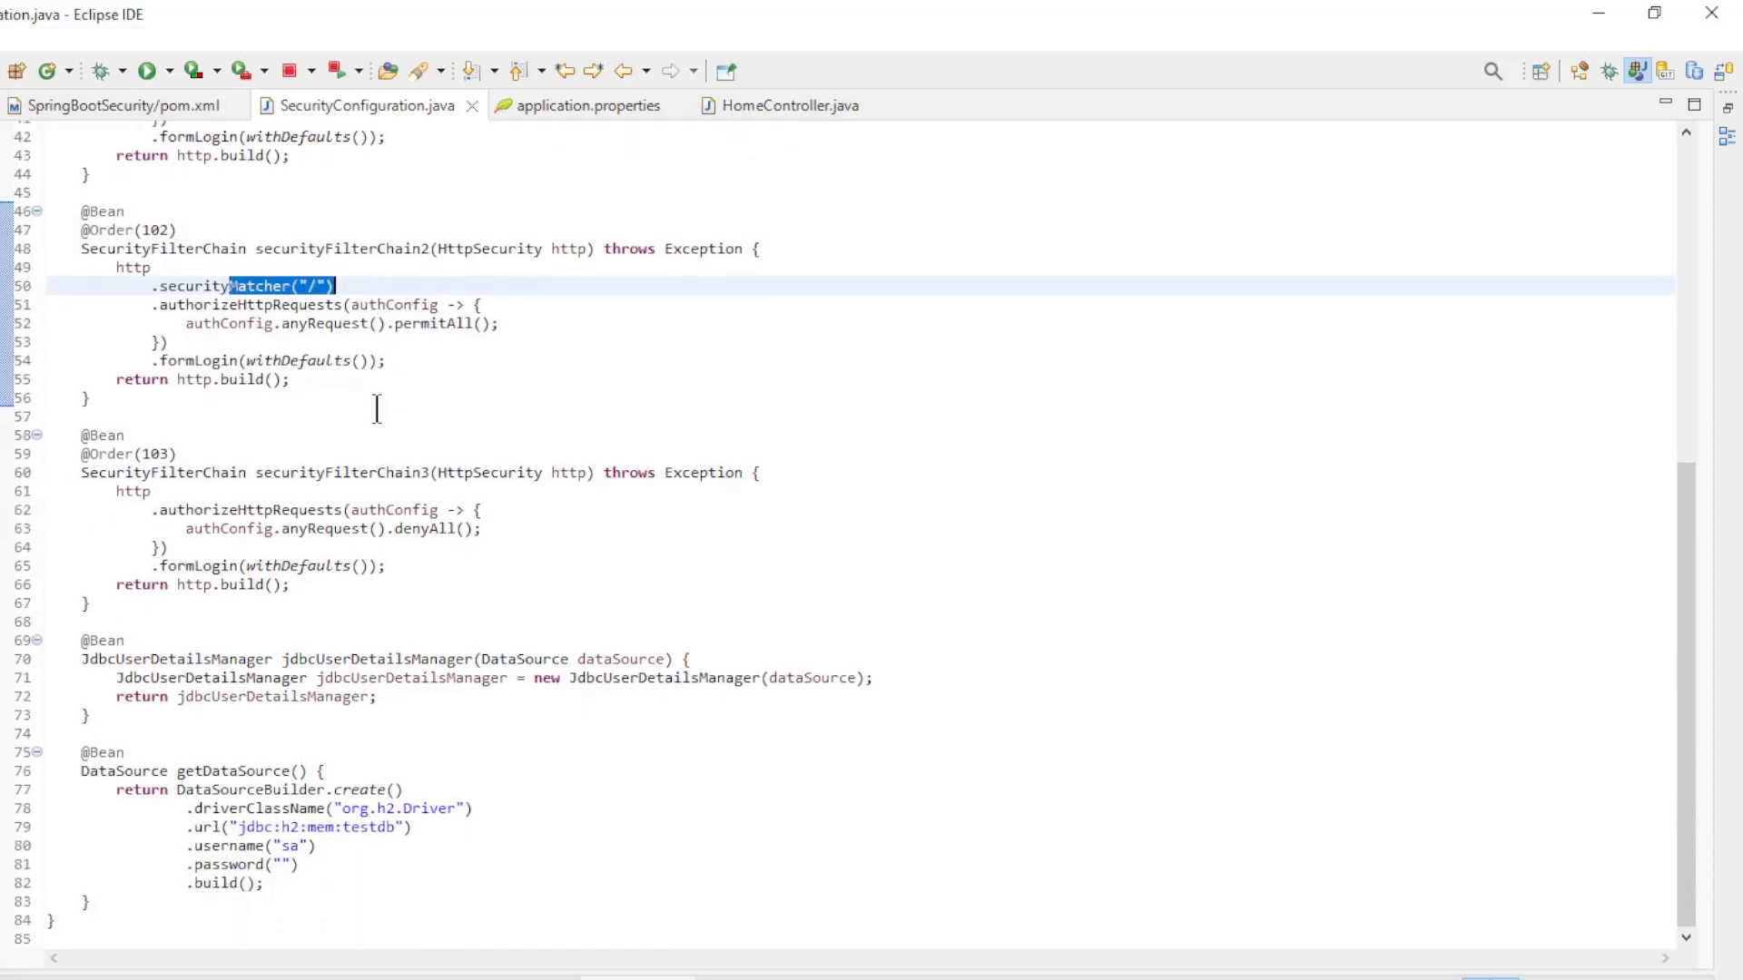
{"action": "left_click", "coordinate": [155, 453]}
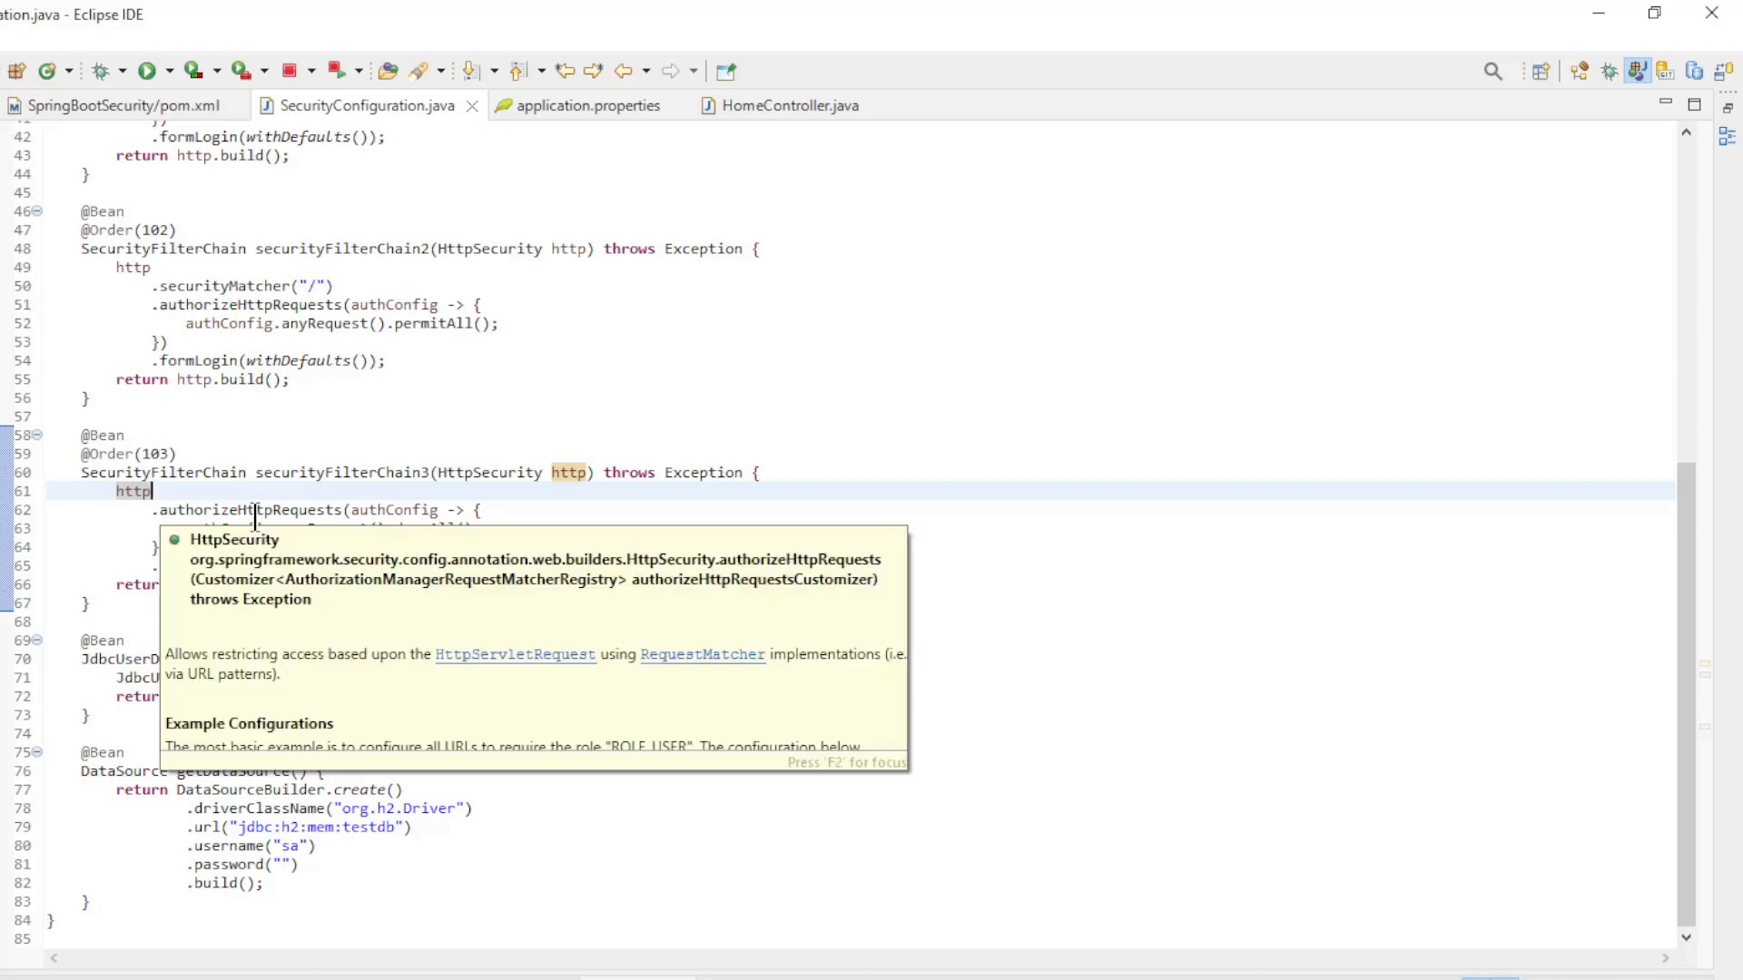
{"action": "key", "text": "Escape"}
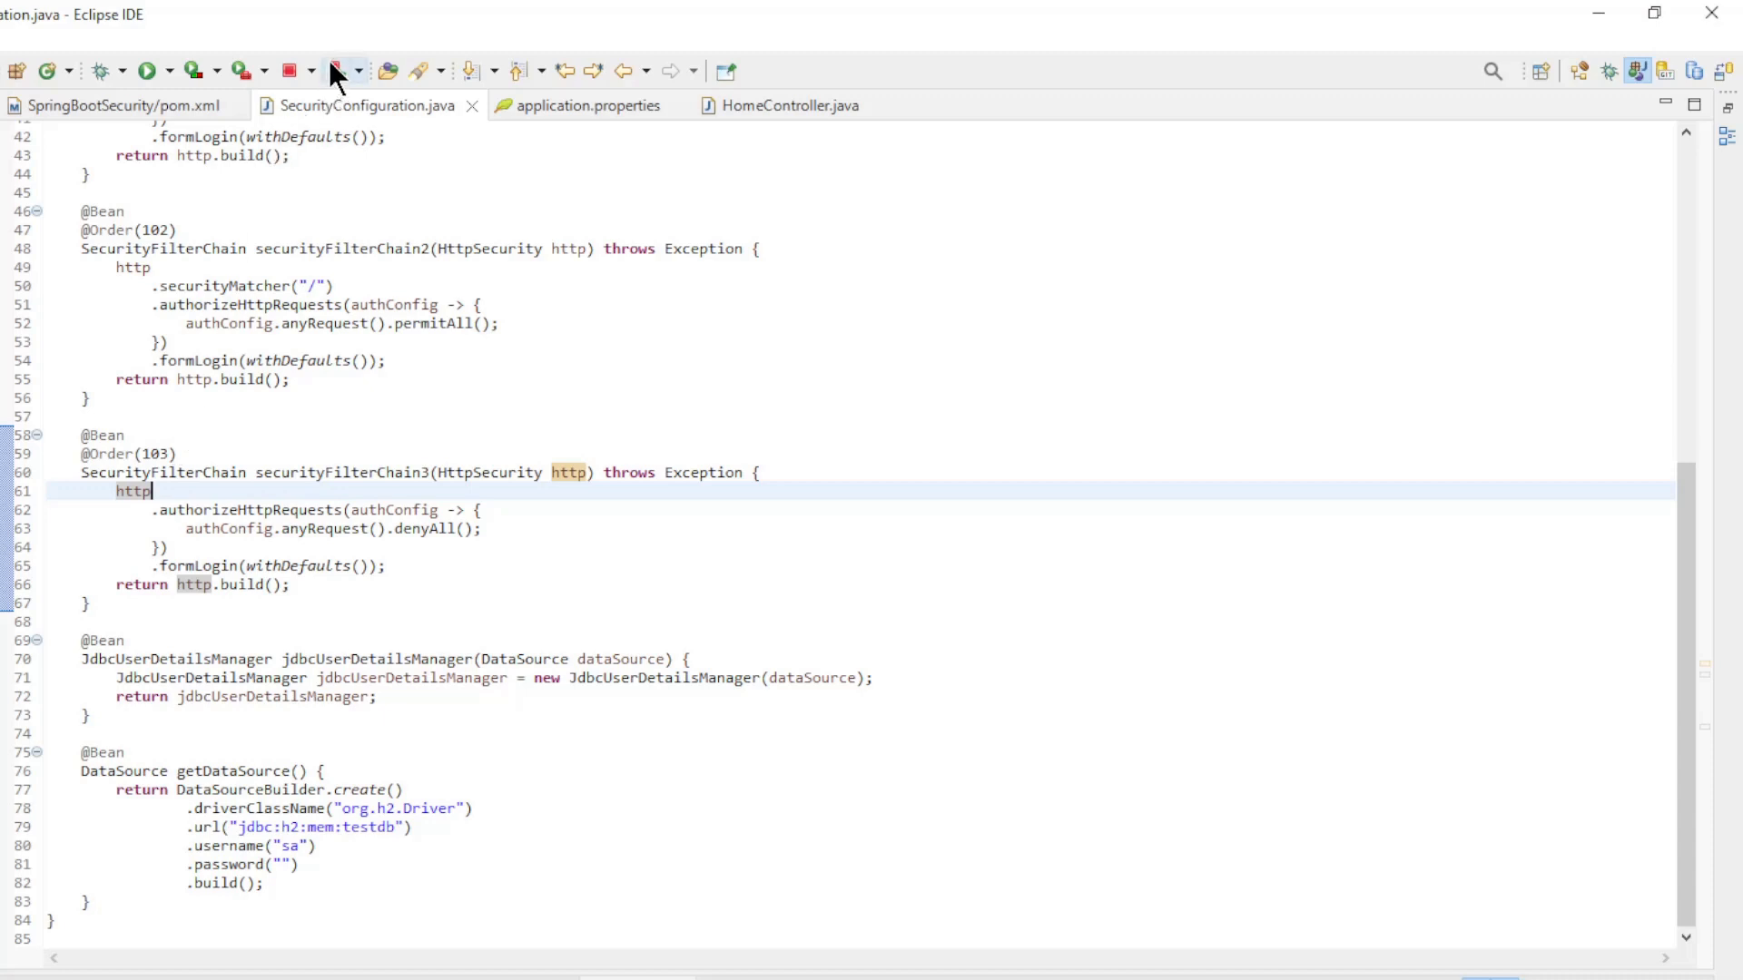
{"action": "mouse_move", "coordinate": [322, 178]}
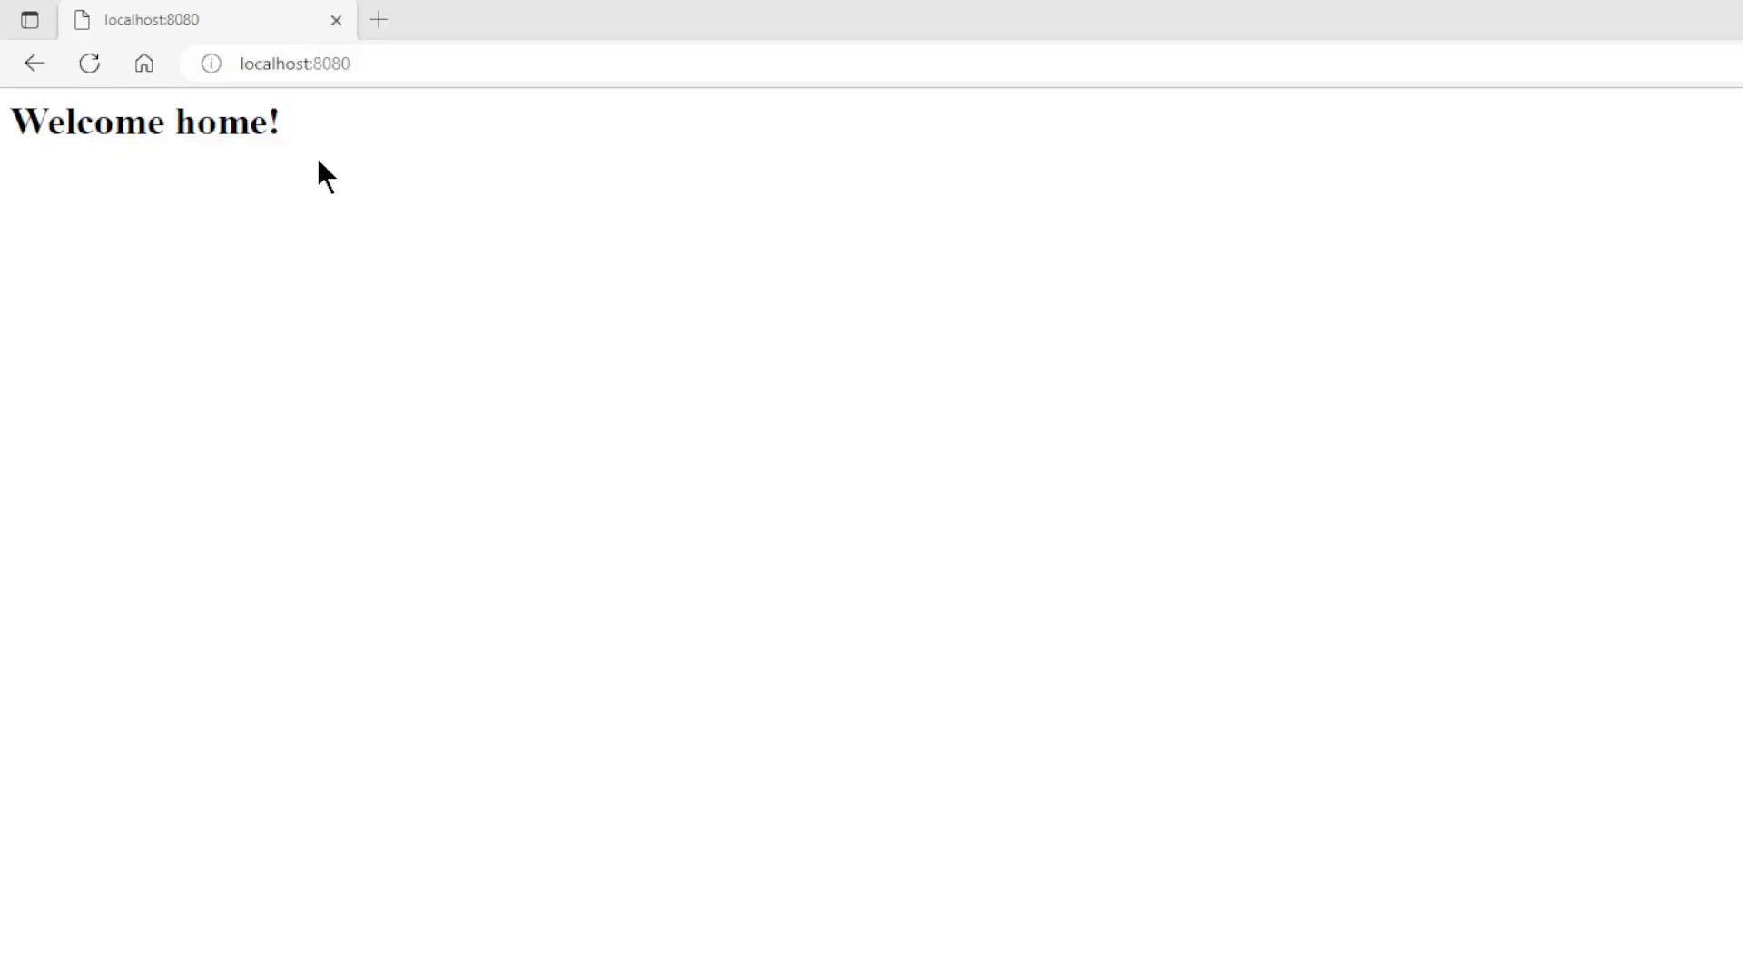
{"action": "mouse_move", "coordinate": [314, 50]}
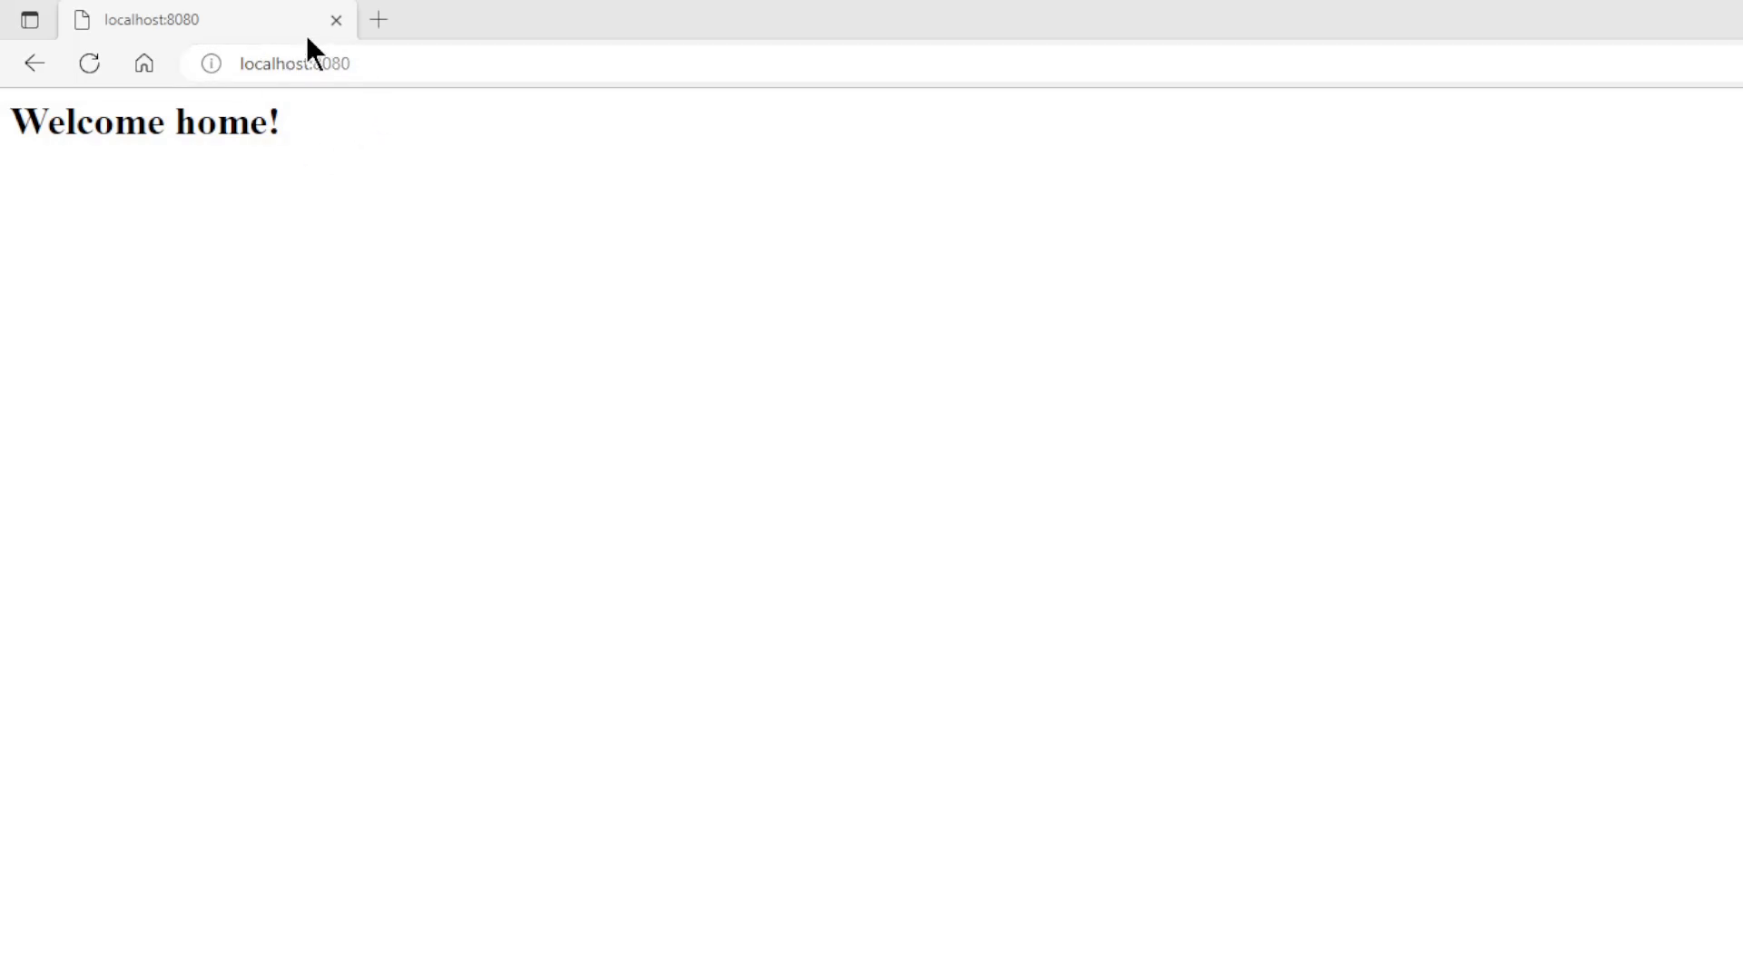
{"action": "mouse_move", "coordinate": [95, 122]}
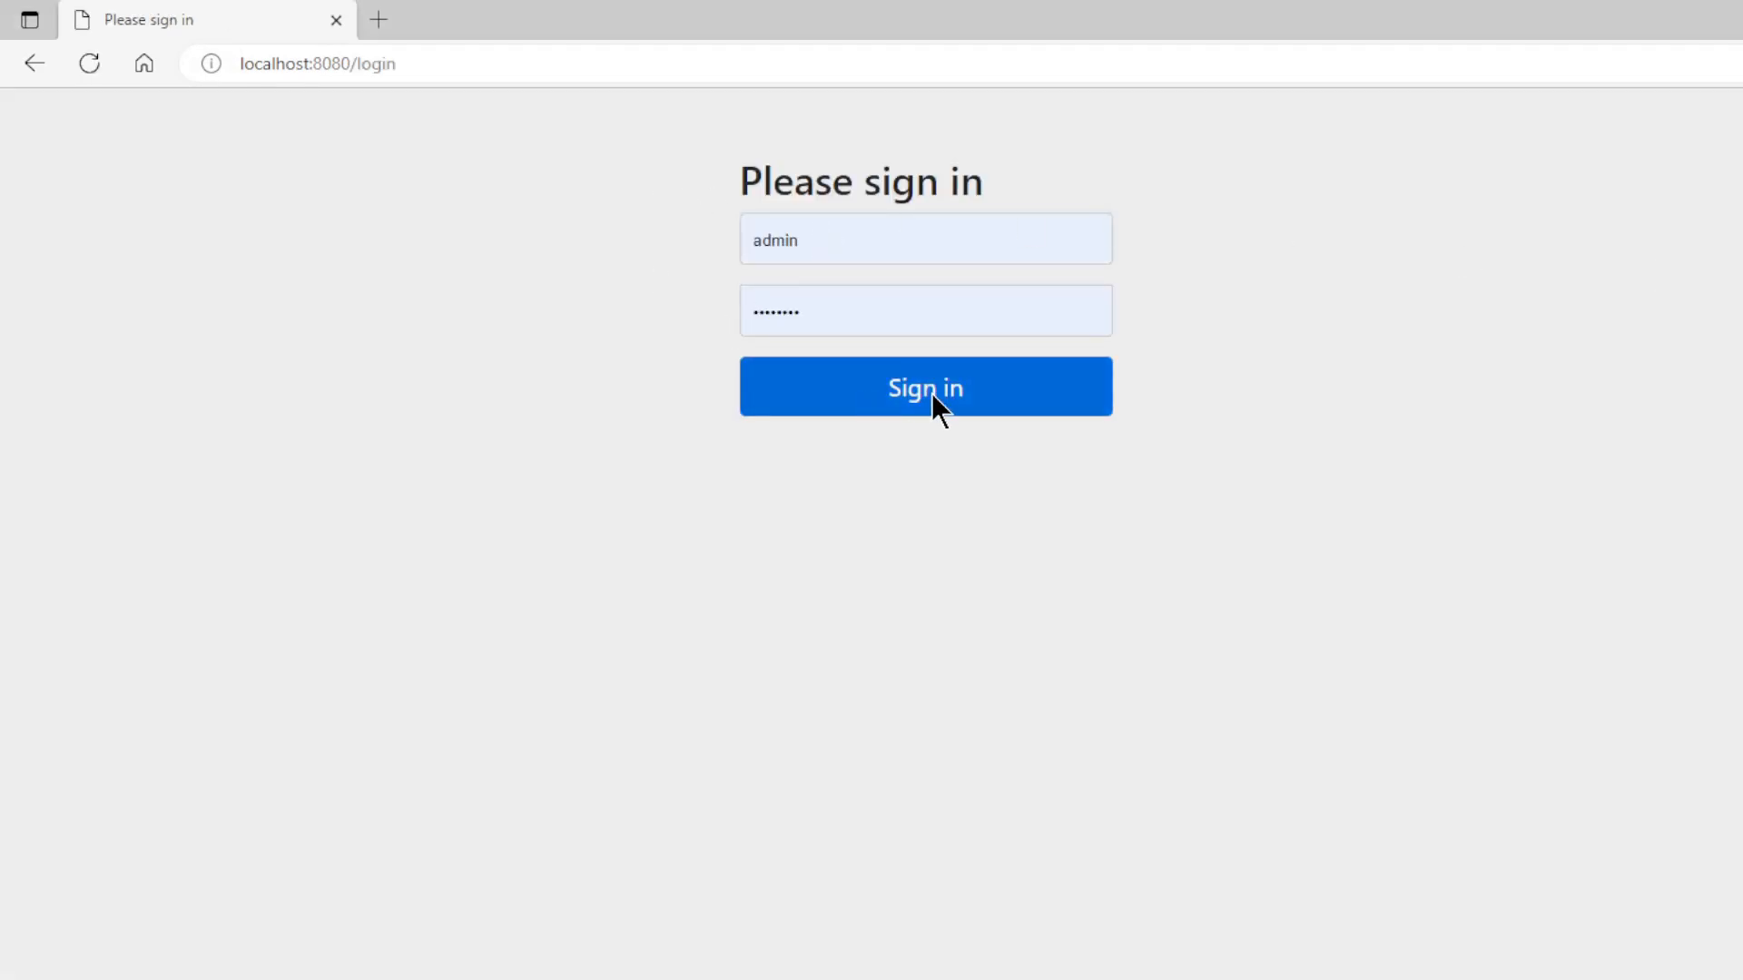
Step: Sign in with the entered admin credentials to reach the Welcome User page
{"action": "left_click", "coordinate": [924, 387]}
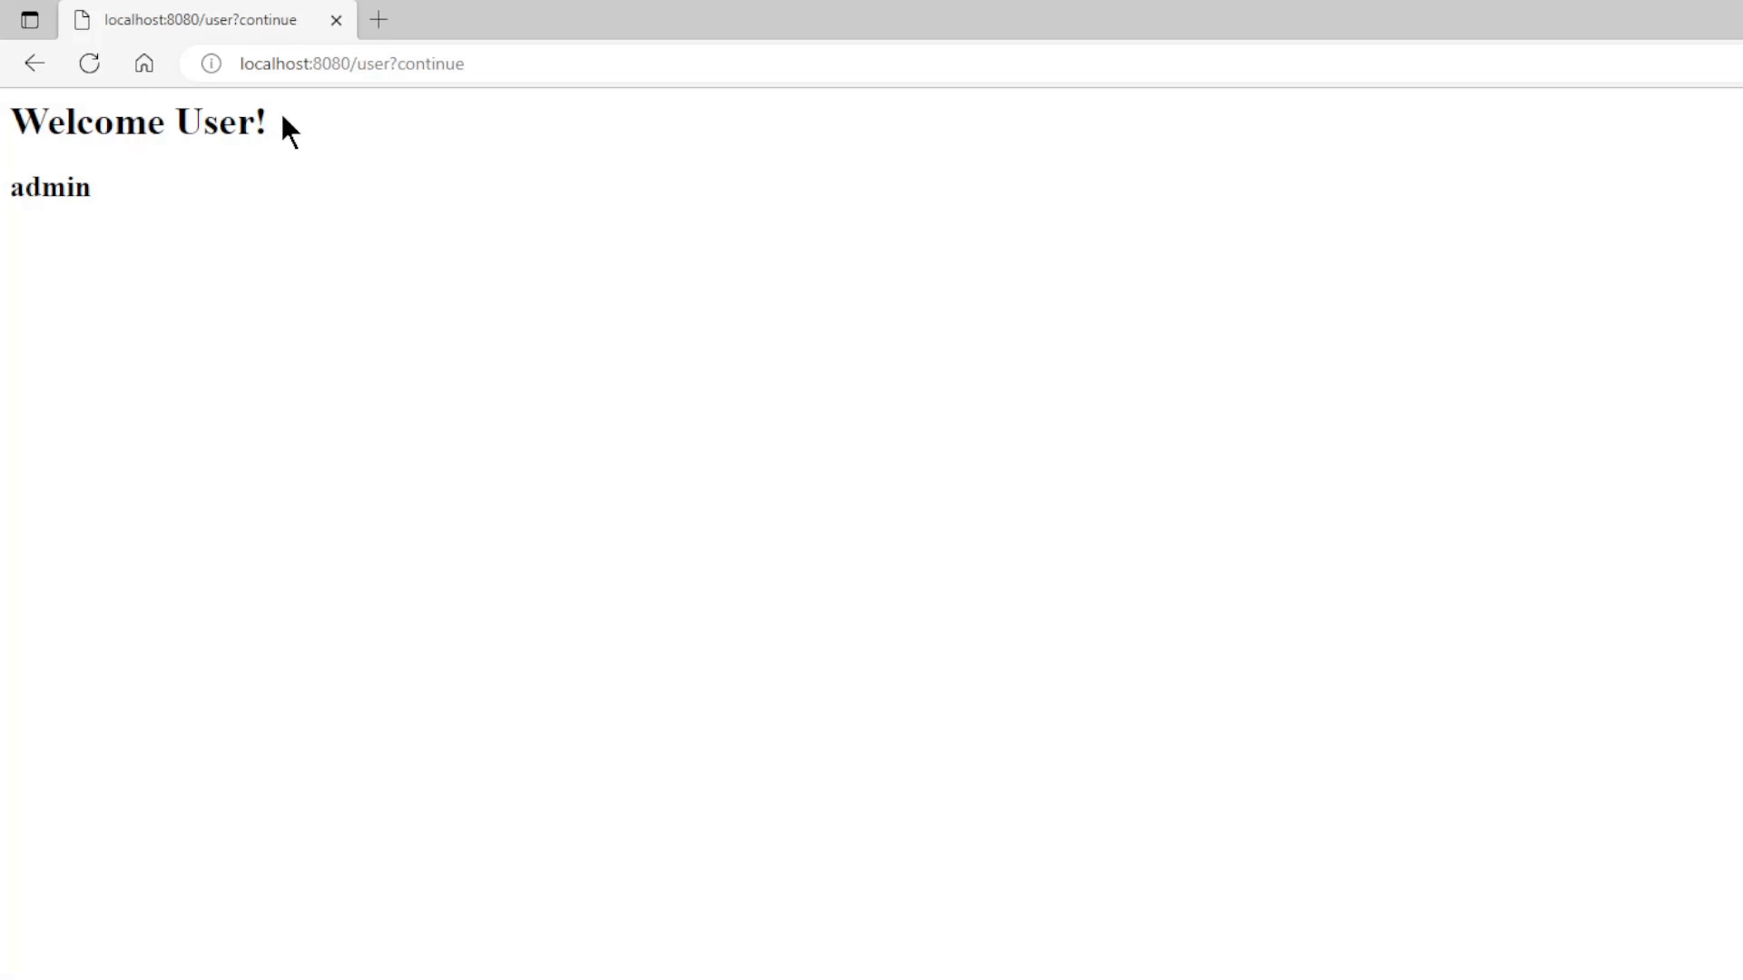
{"action": "mouse_move", "coordinate": [217, 164]}
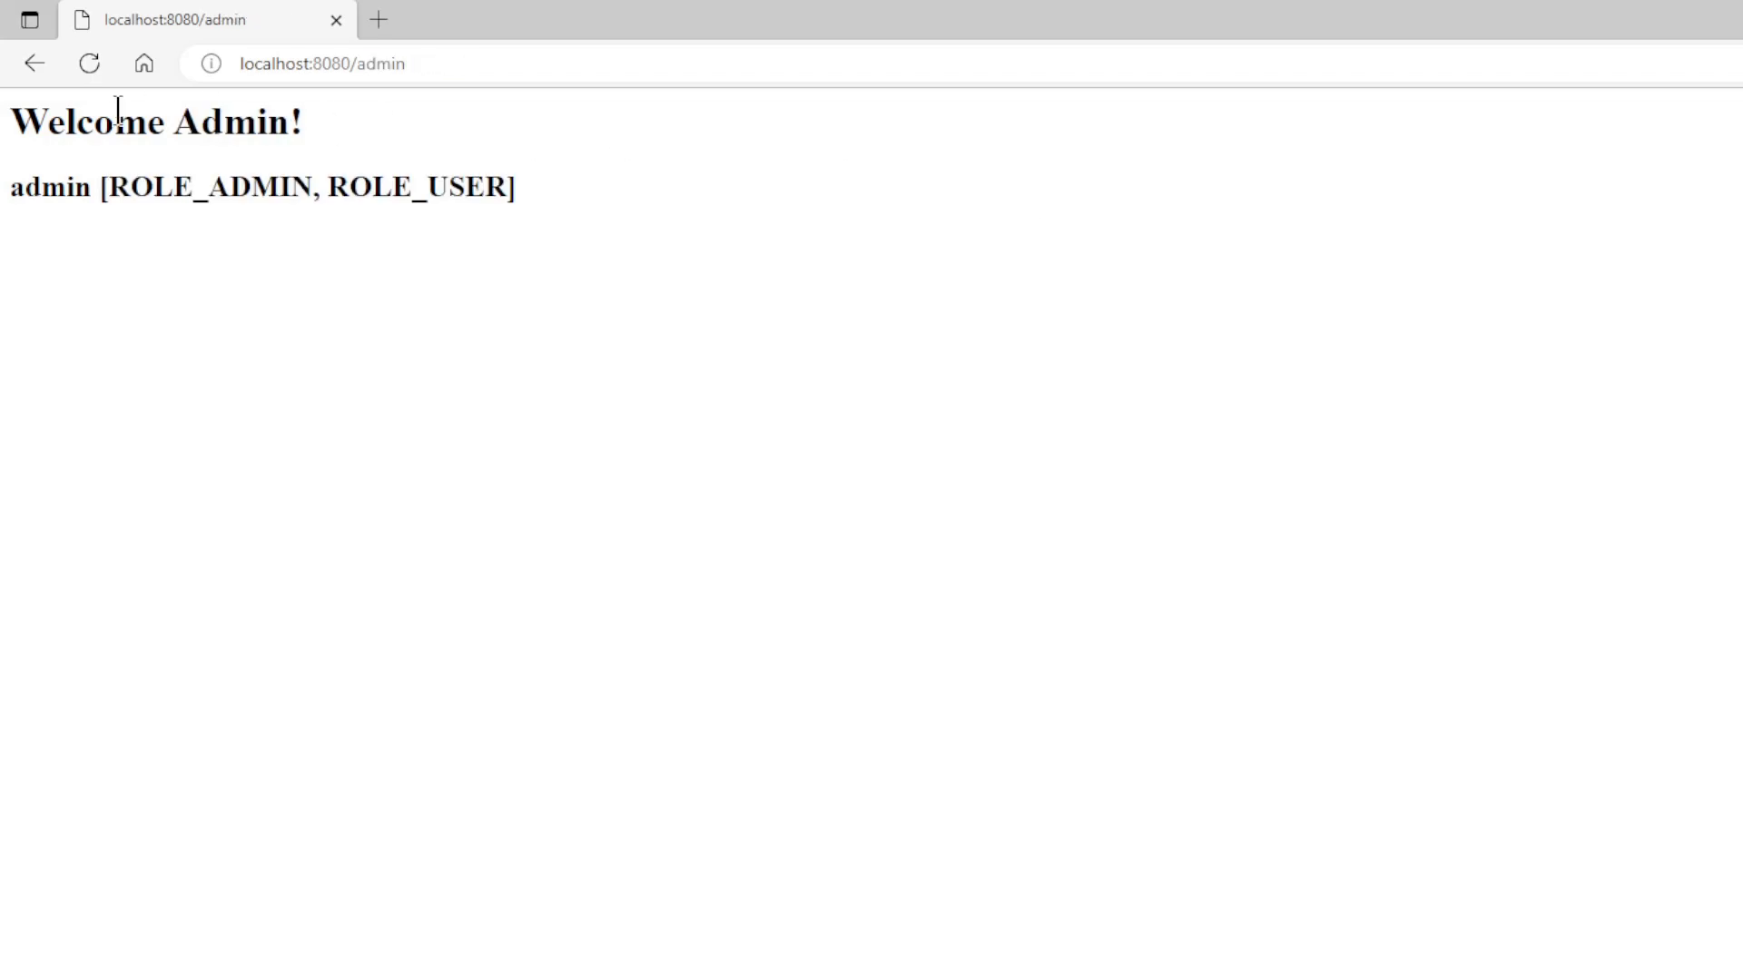
{"action": "mouse_move", "coordinate": [407, 119]}
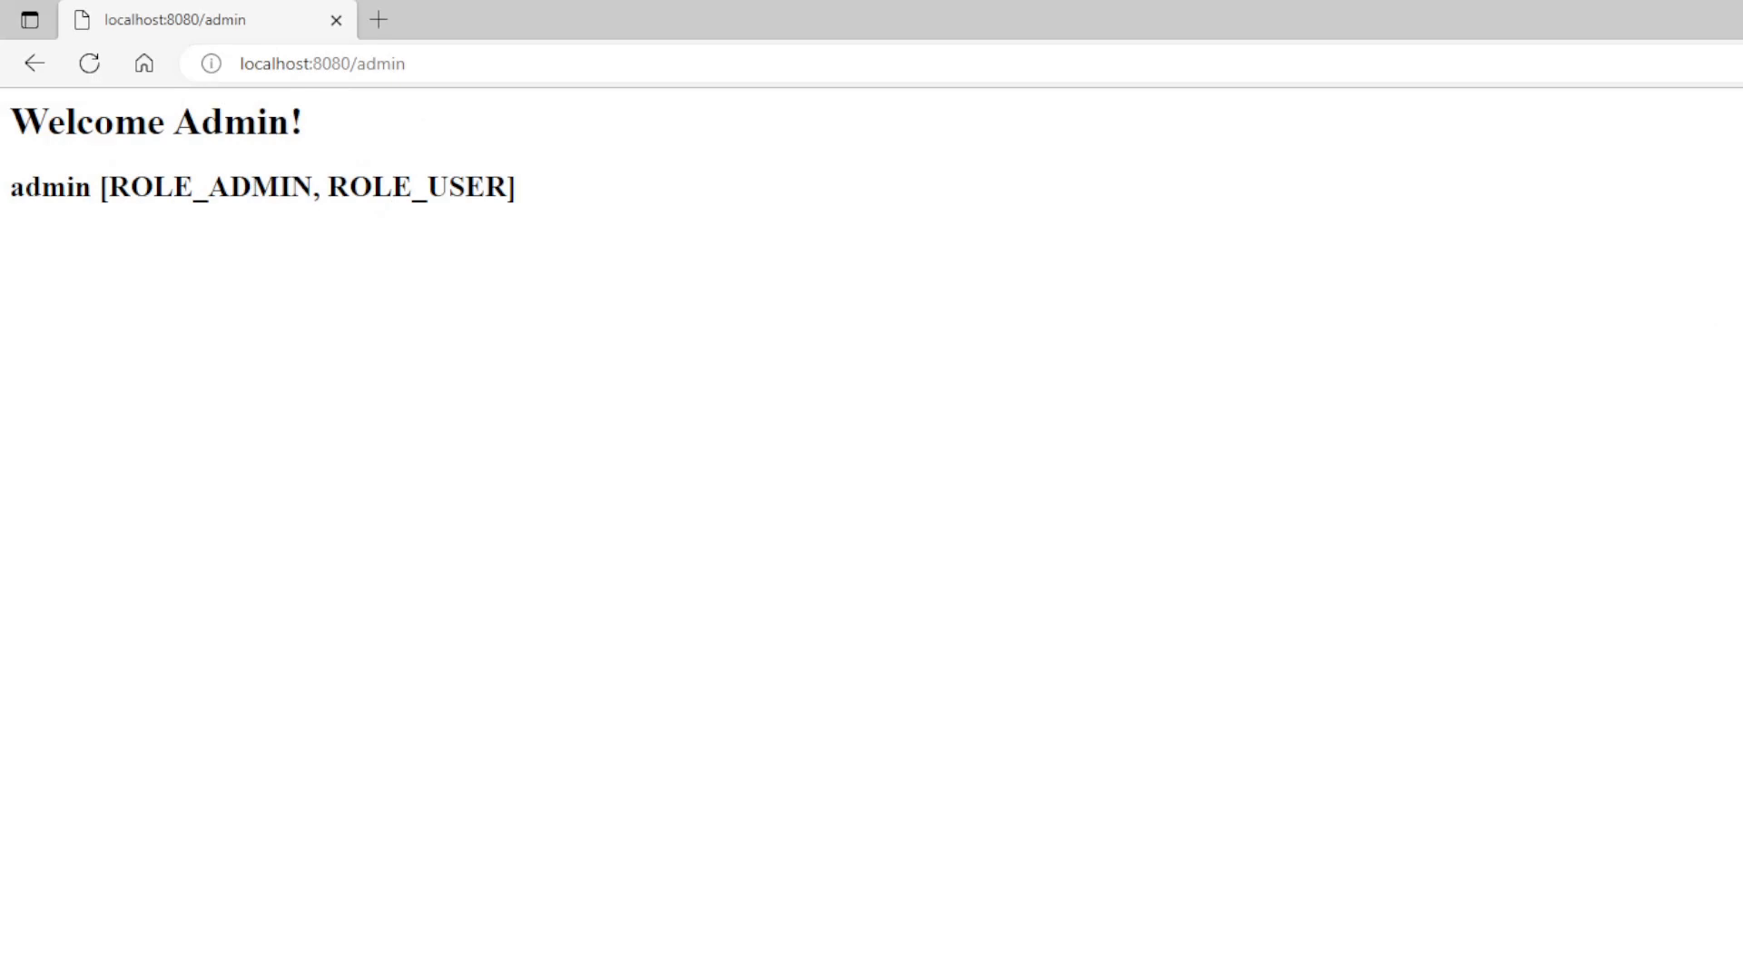
Step: Request localhost:8080/foo, get the HTTP 403 error, and dismiss its popup
{"action": "type", "text": "/foo"}
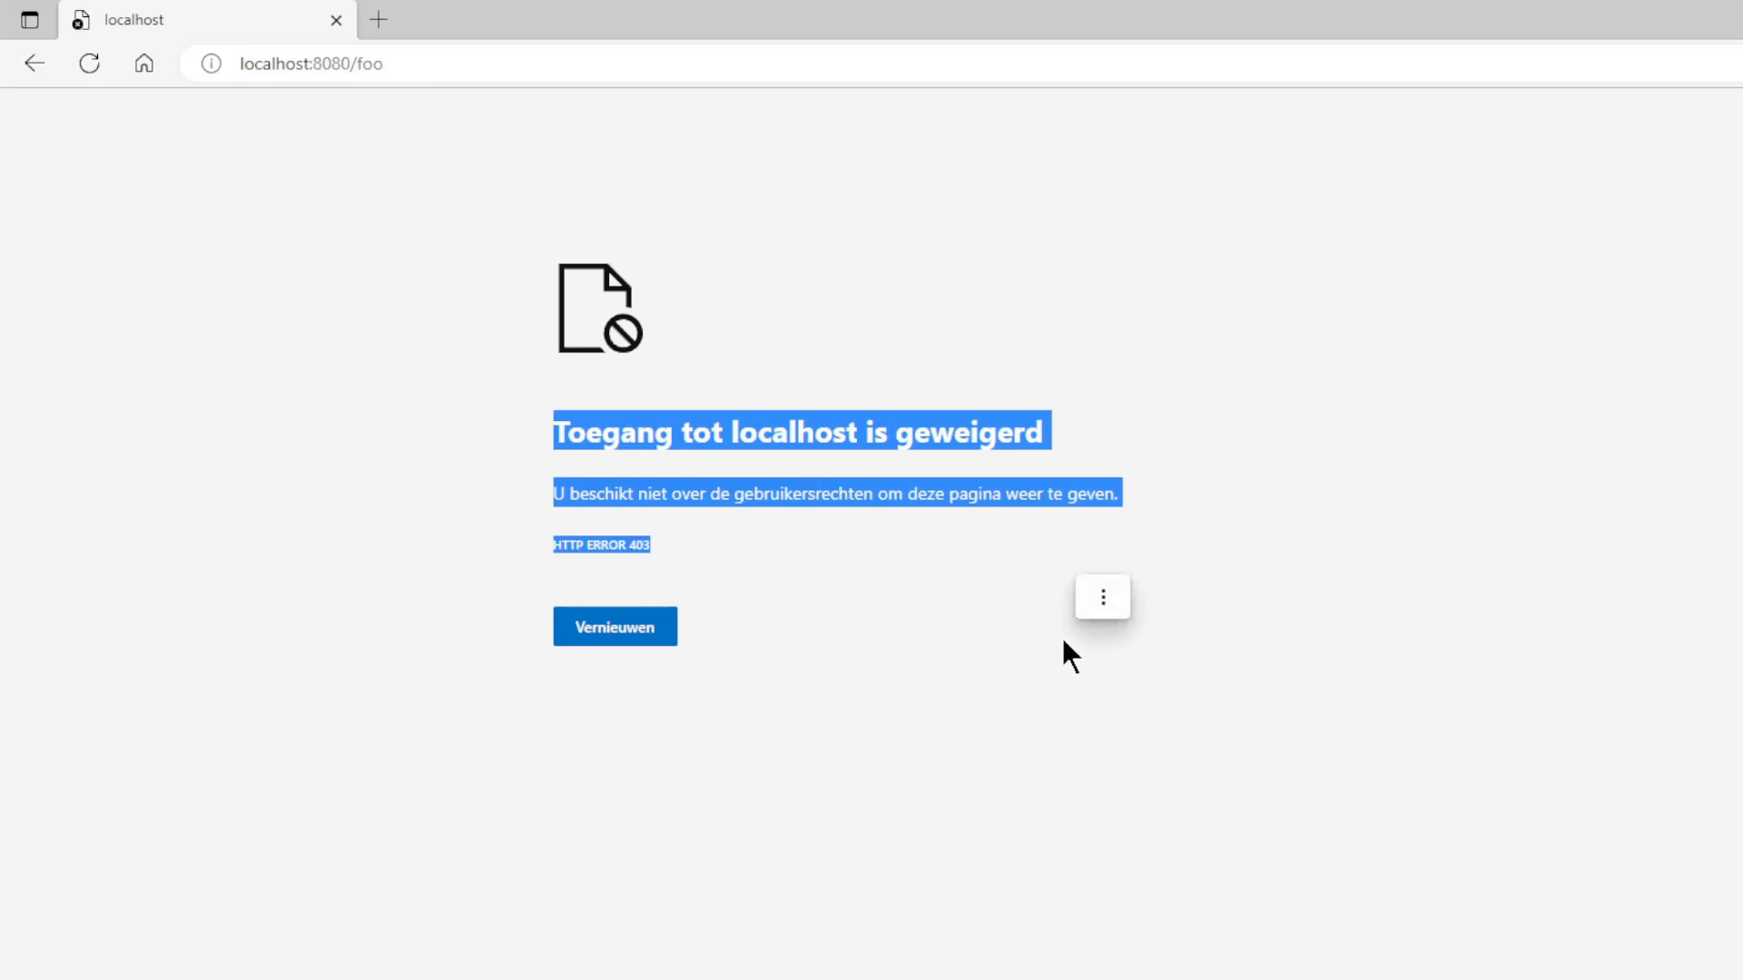
{"action": "left_click", "coordinate": [1100, 596]}
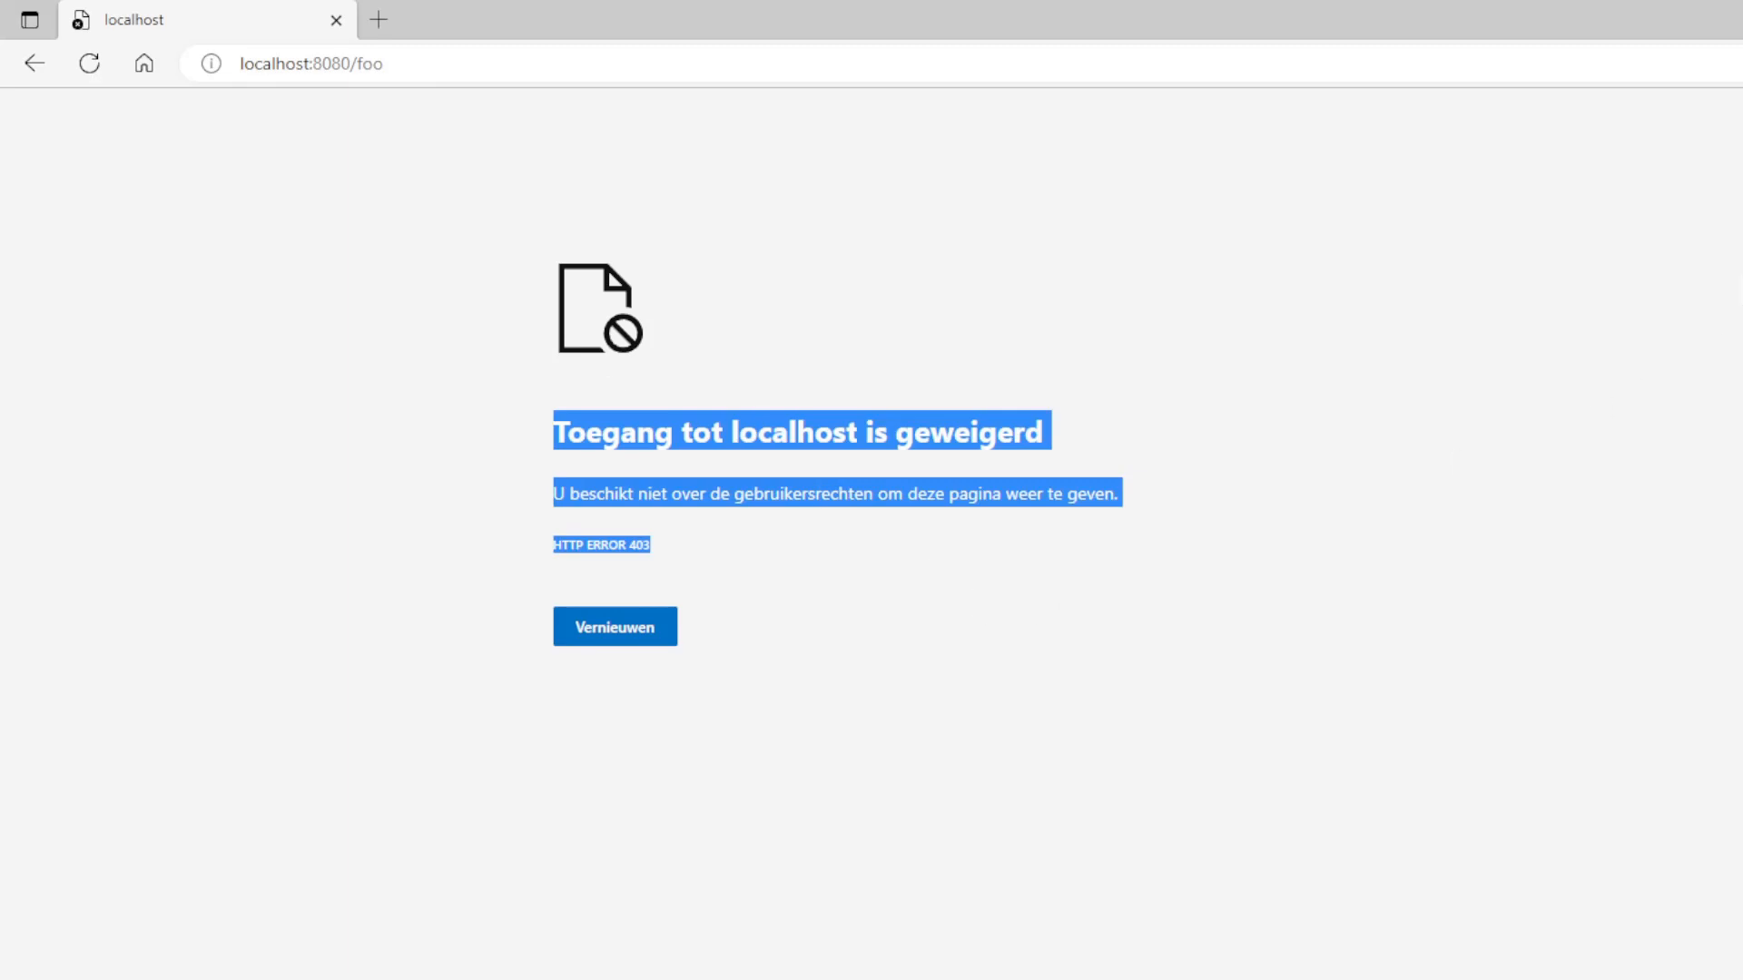